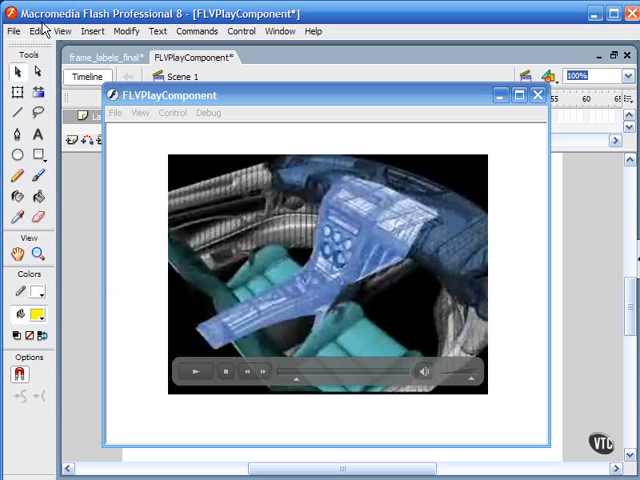
- Start the Import Video wizard and choose the Sample_NTSC file from the exercise files
click(12, 32)
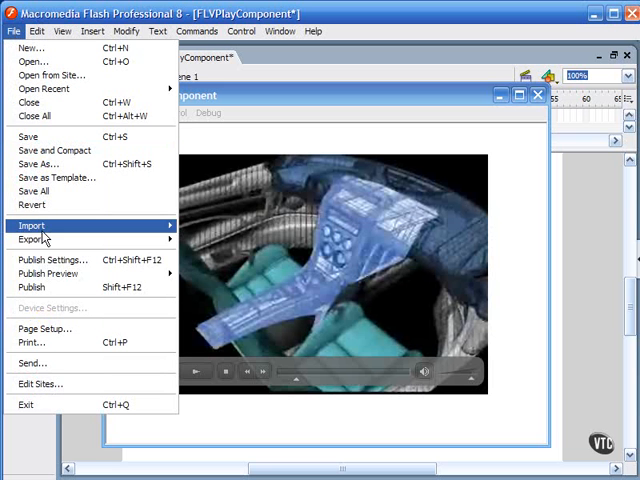
mouse_move(232, 284)
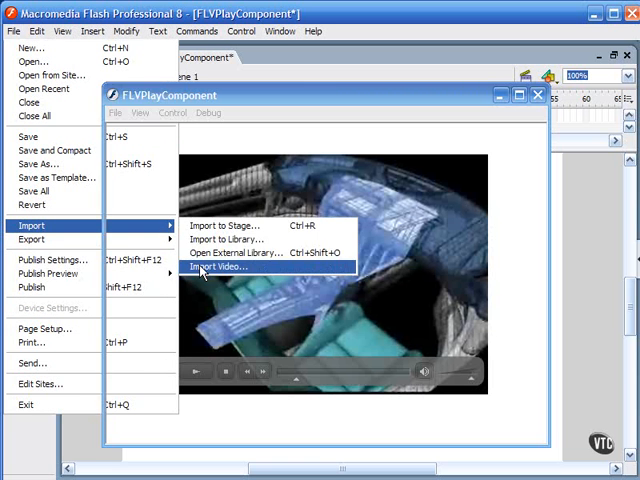
click(220, 266)
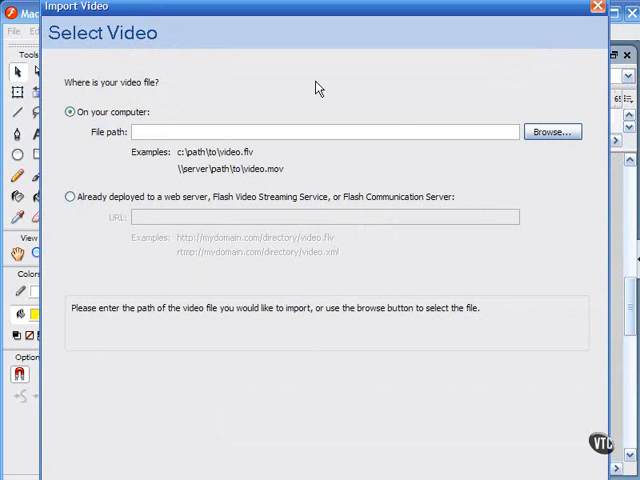
click(552, 132)
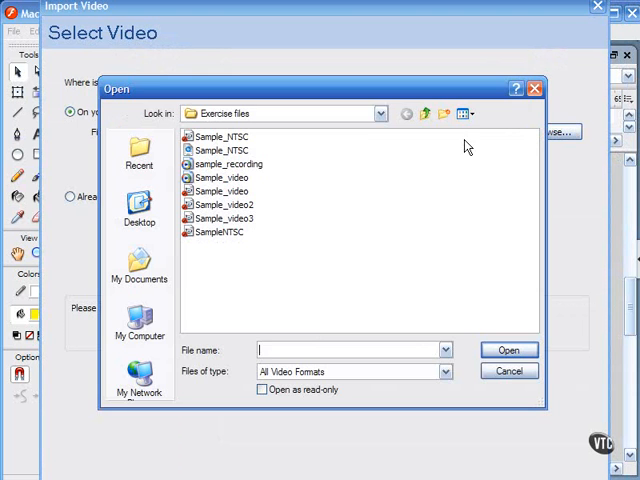
click(220, 136)
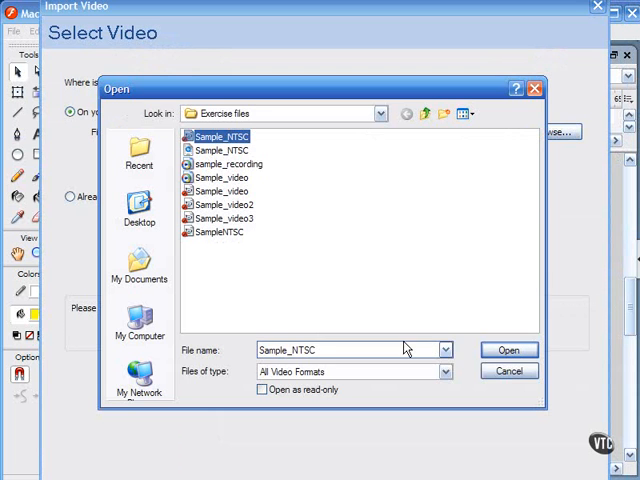
click(508, 348)
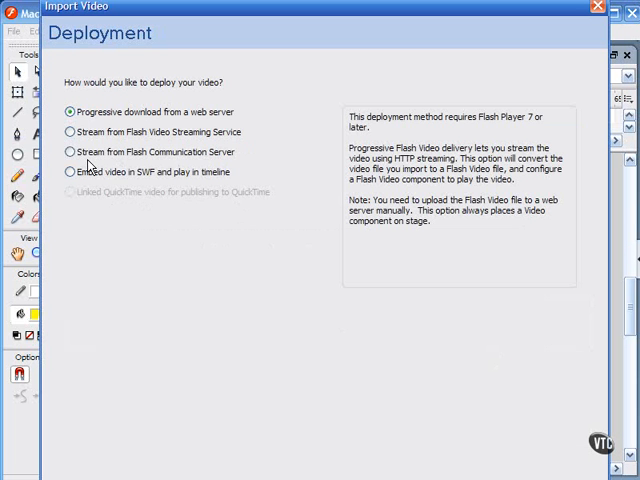
- Compare deployment as Flash Communication Server streaming, Flash Video Streaming Service, and progressive download
click(70, 172)
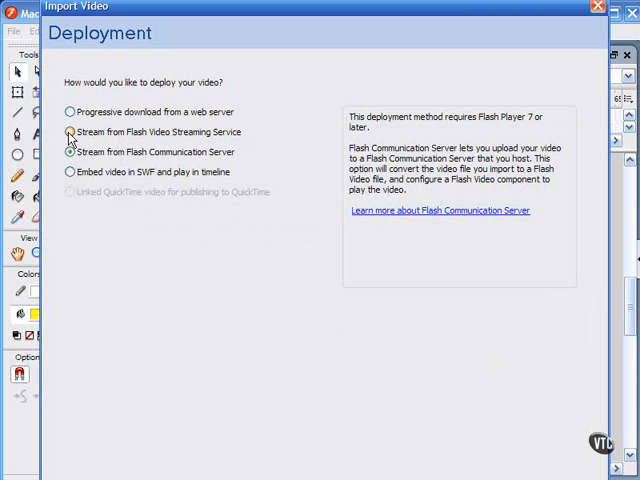
click(68, 132)
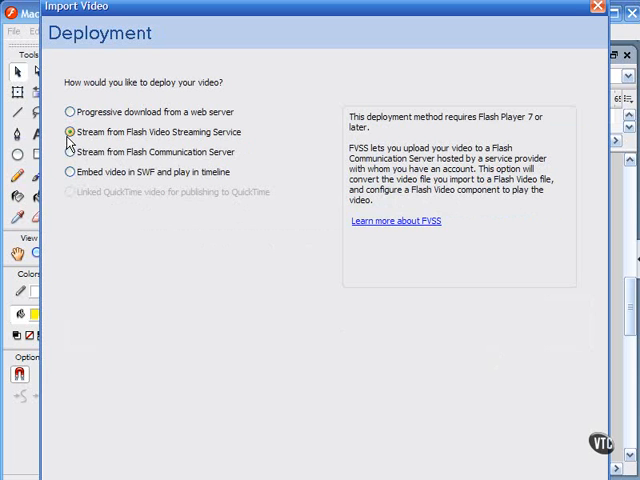
click(68, 112)
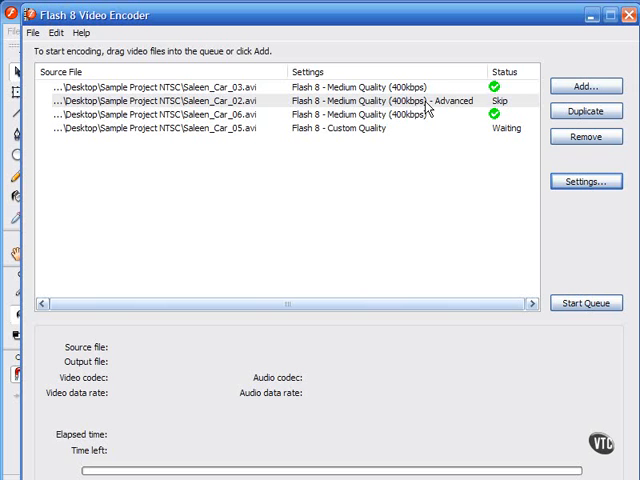
mouse_move(436, 88)
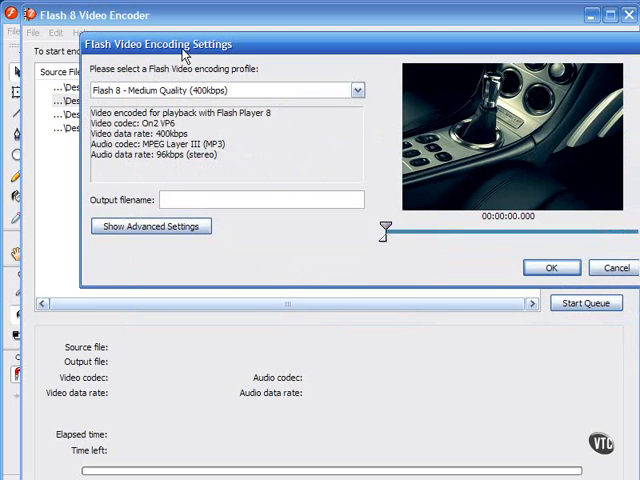
- Reveal the advanced encoding settings to reach the Cue Points list (Start, Dash, Steering Wheel, End)
click(152, 224)
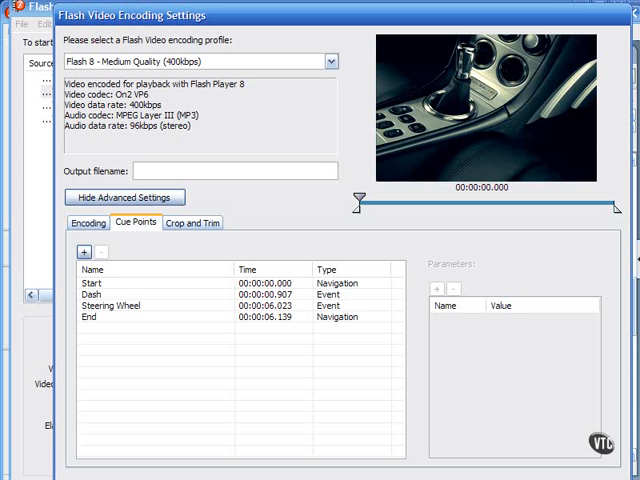
mouse_move(238, 296)
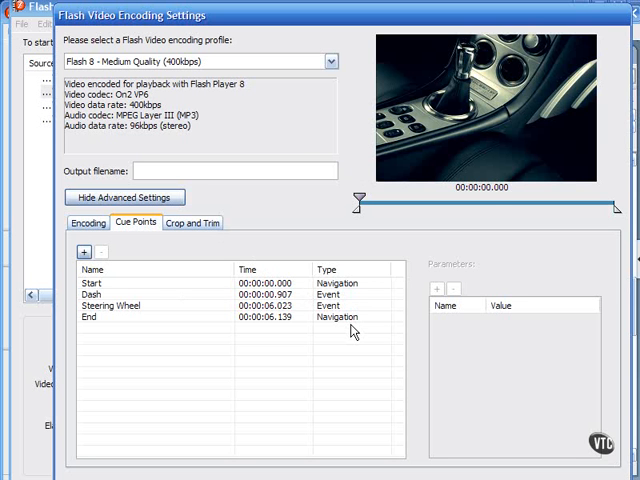
mouse_move(388, 22)
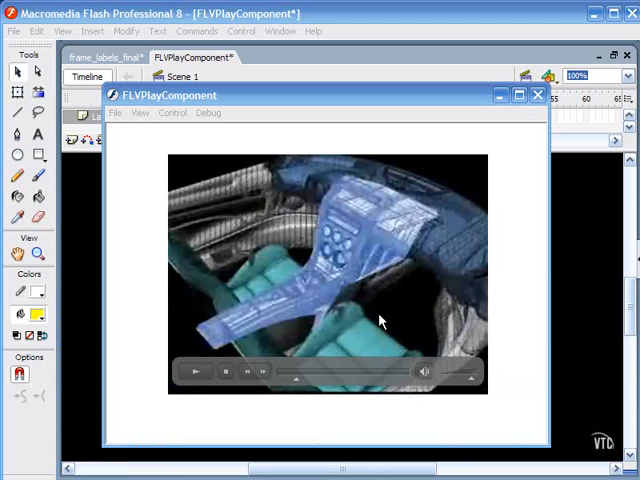
mouse_move(474, 212)
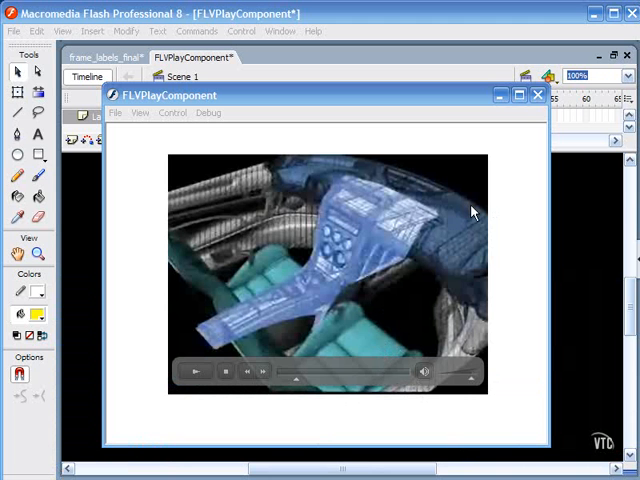
mouse_move(428, 256)
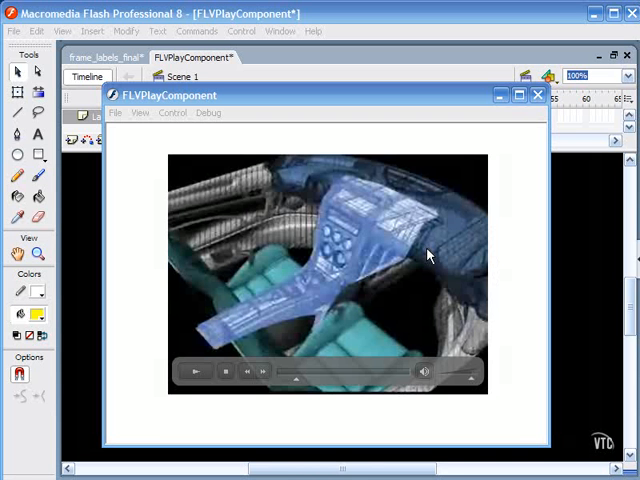
mouse_move(392, 204)
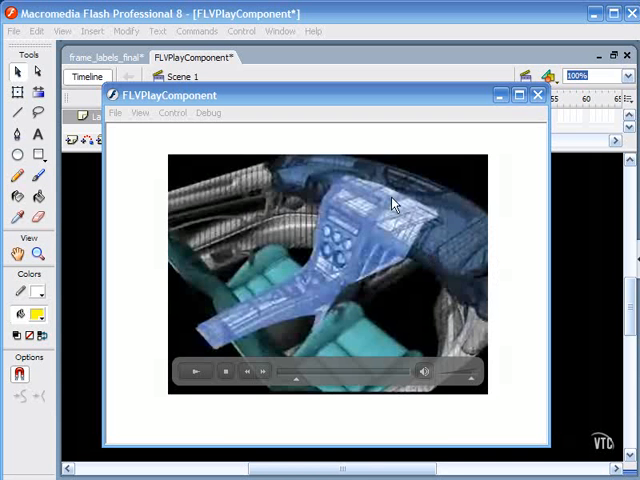